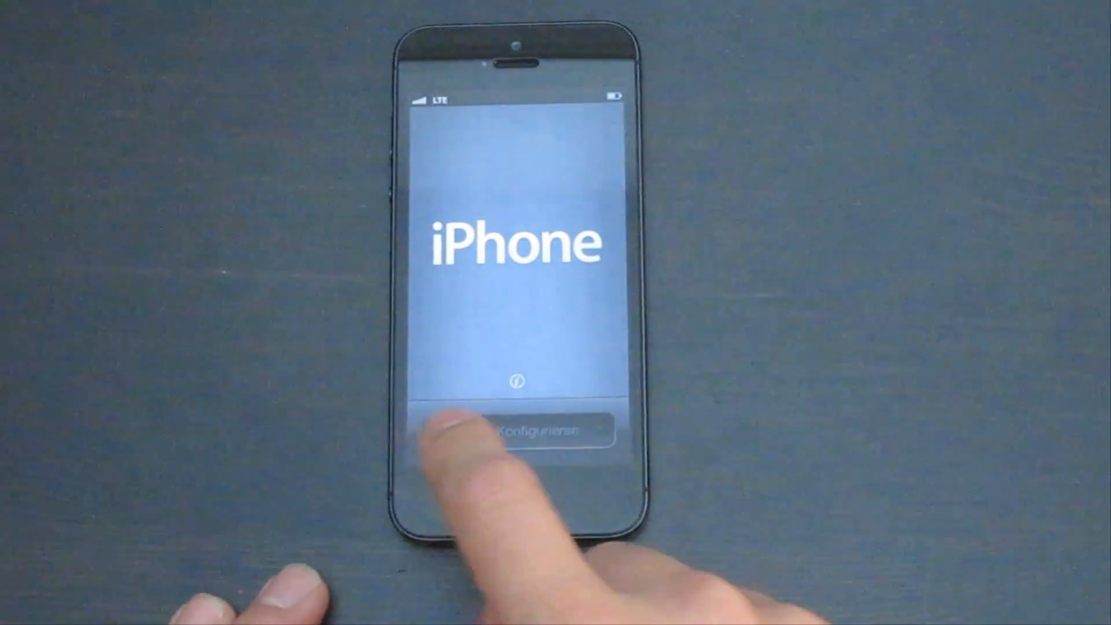
- Begin setup with English as the language and United States as the country
click(517, 431)
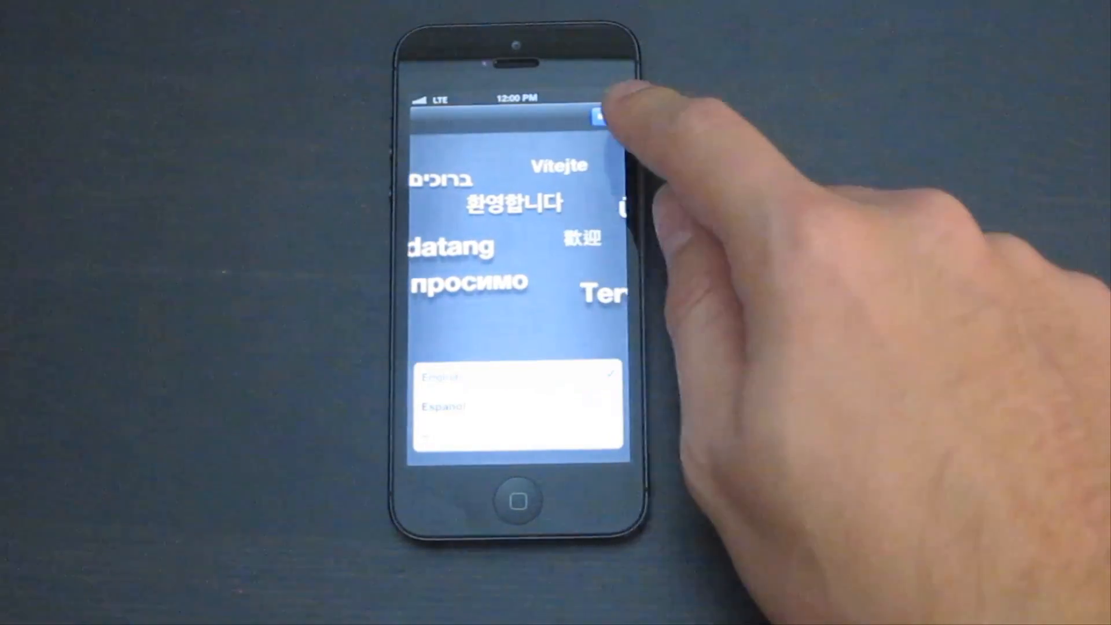
click(599, 117)
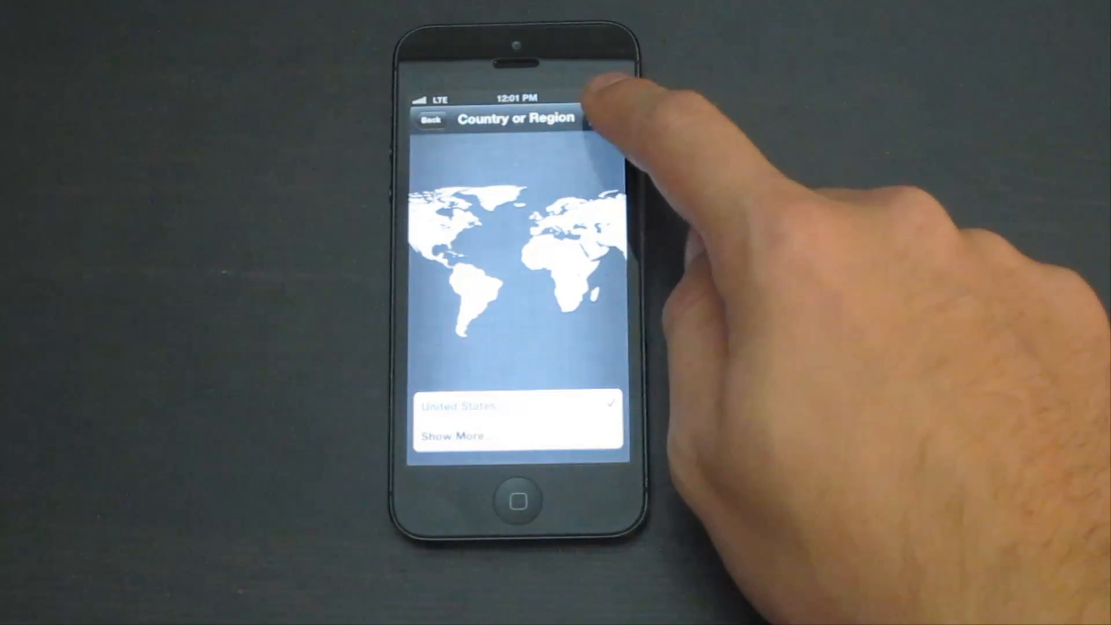
click(598, 115)
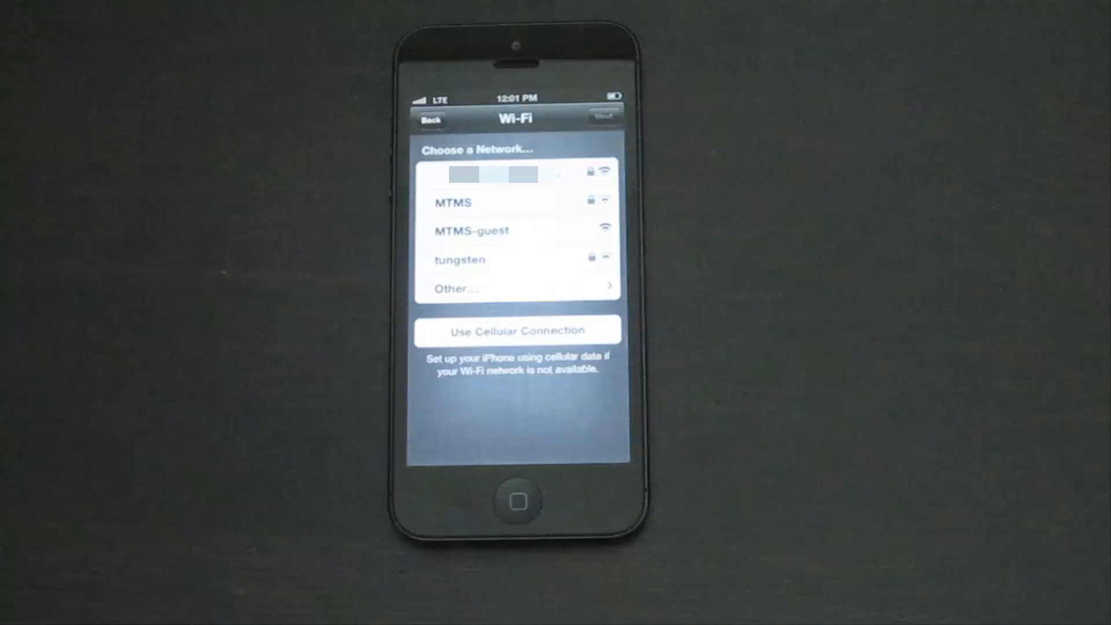
- Join the MTMS Wi-Fi network with its password and continue past the Wi-Fi step
click(518, 175)
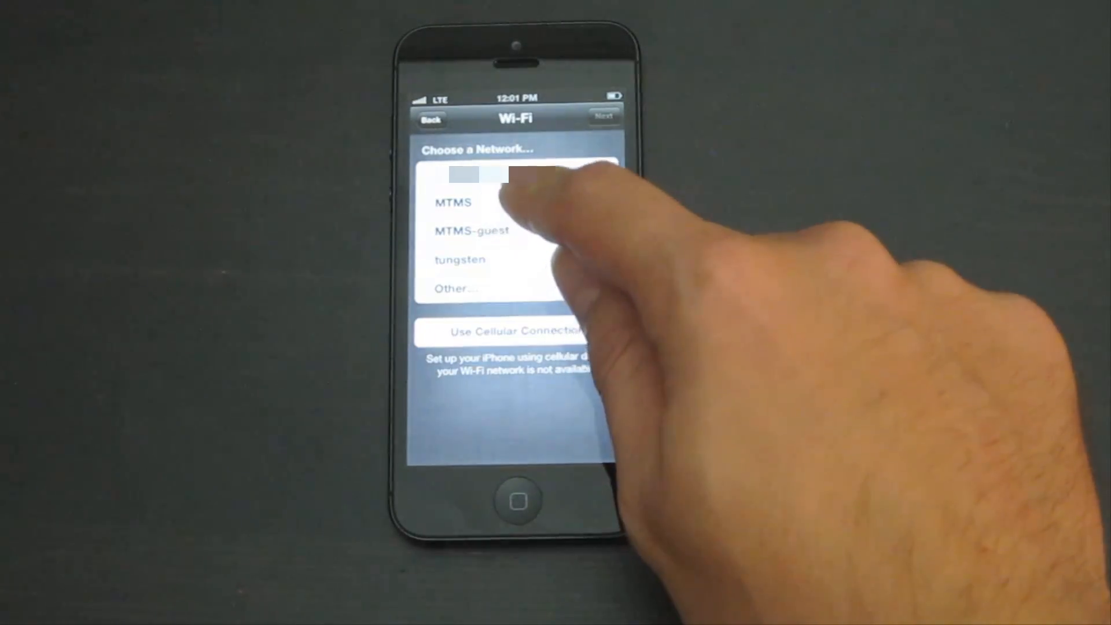
click(454, 203)
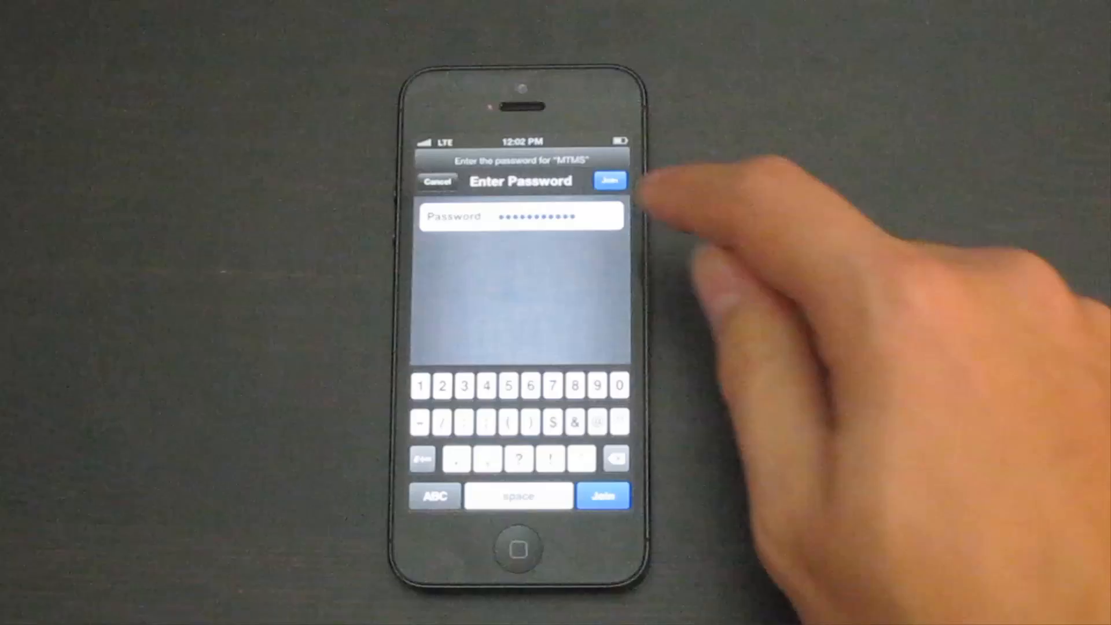
click(610, 181)
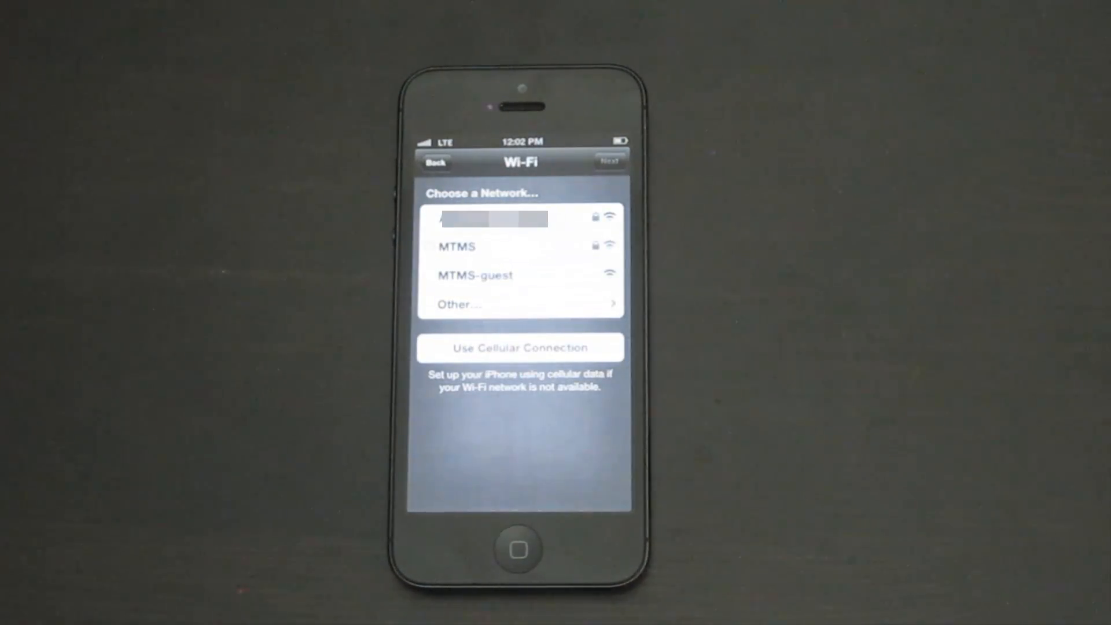
click(457, 246)
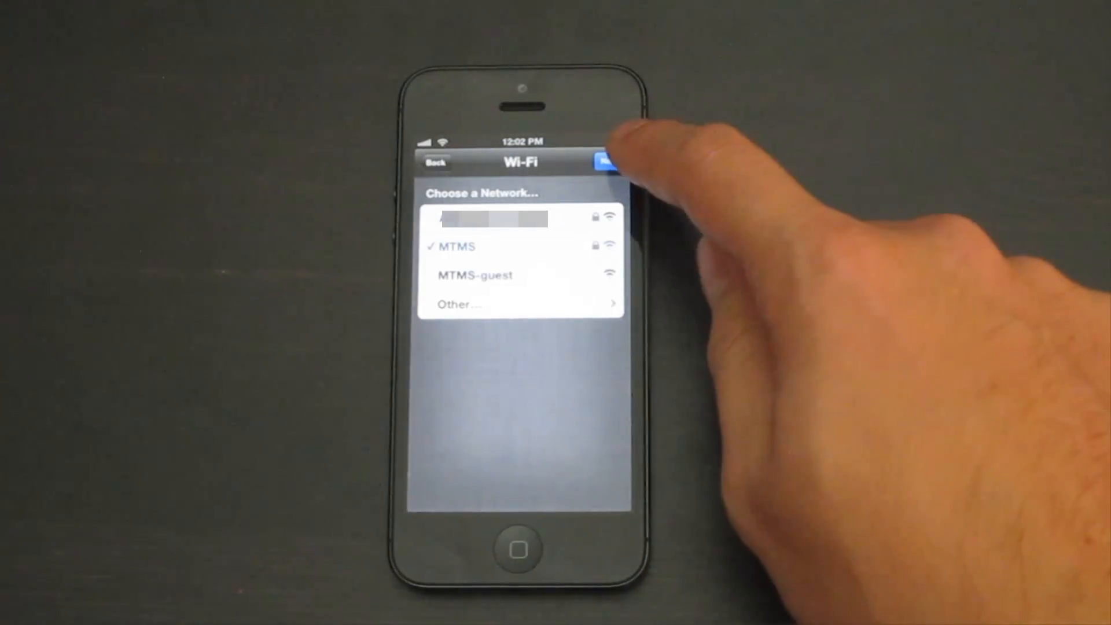
click(606, 162)
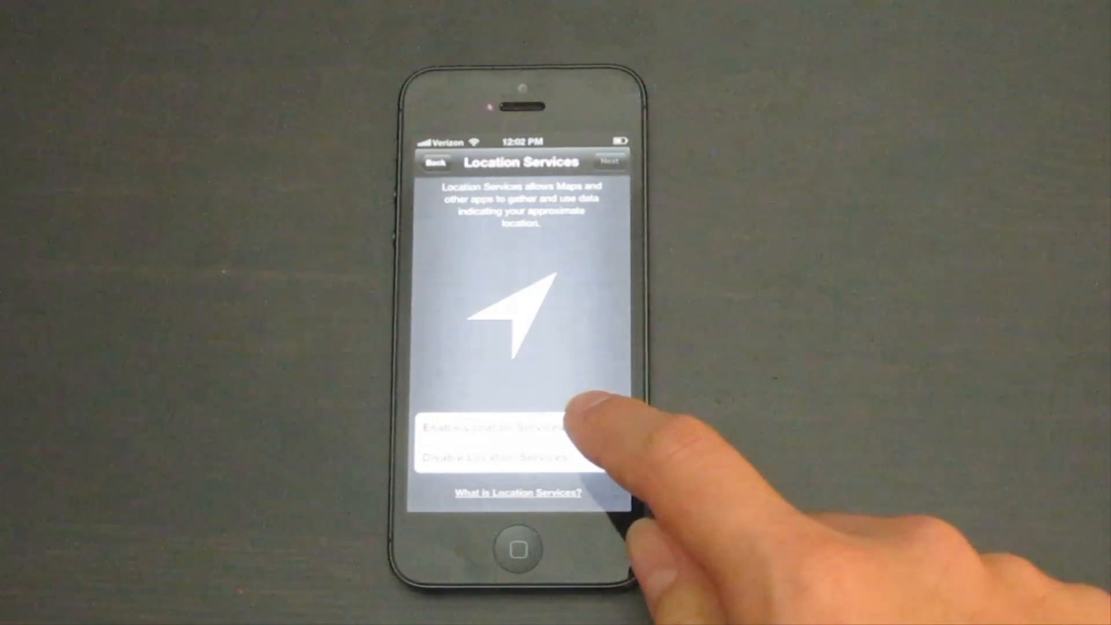
- Enable Location Services and advance to the Apple ID screen
click(517, 428)
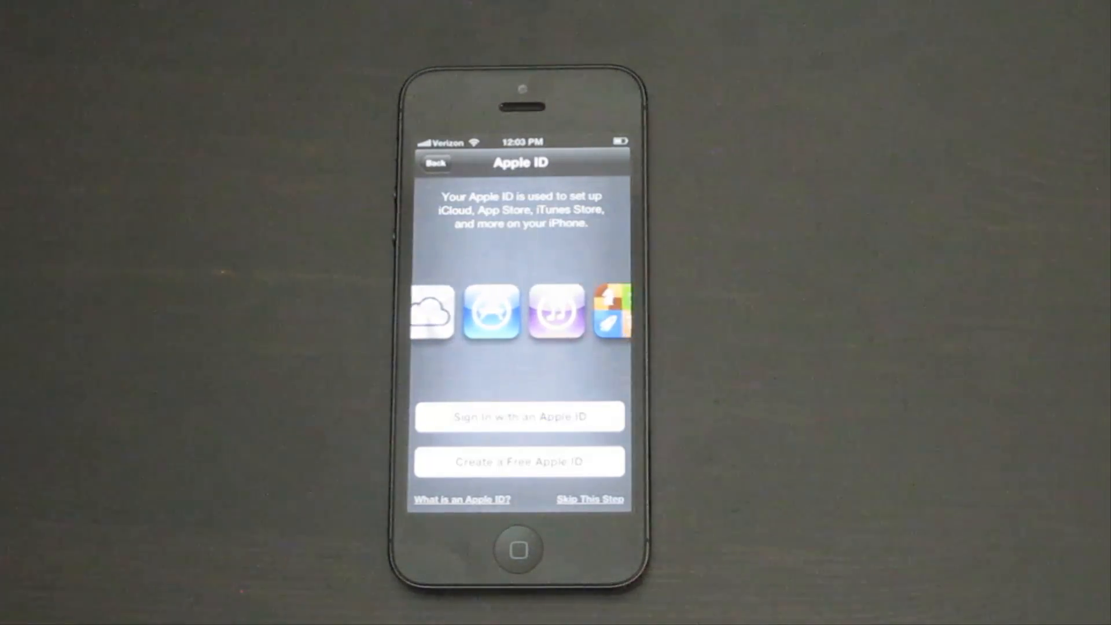
- Create a free Apple ID with birthday September 25, 1982 and first and last name entered
click(520, 462)
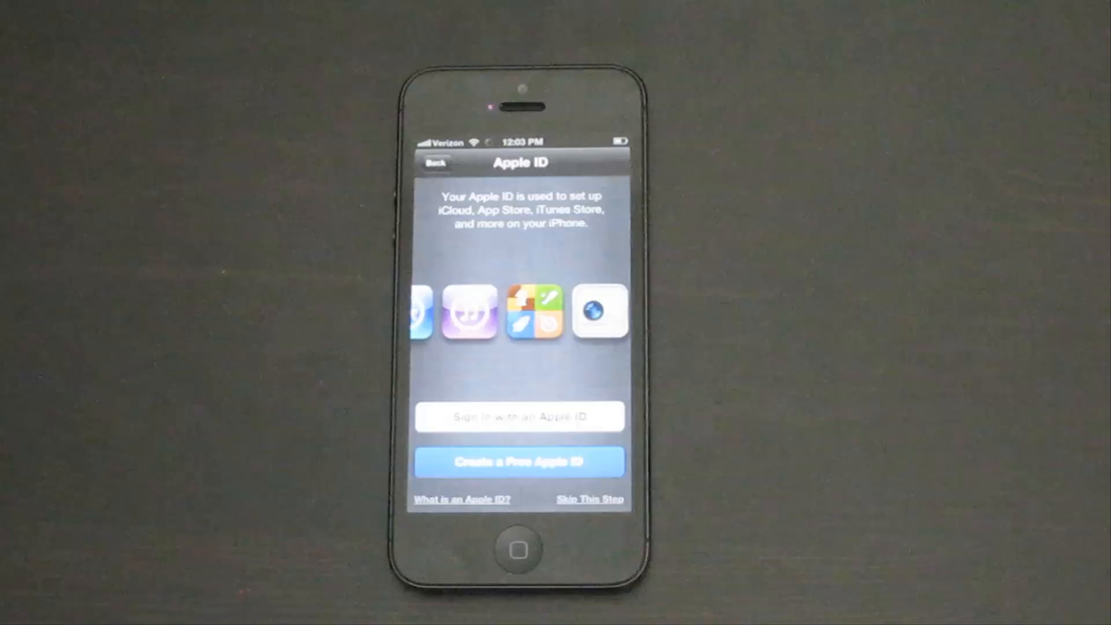
click(521, 462)
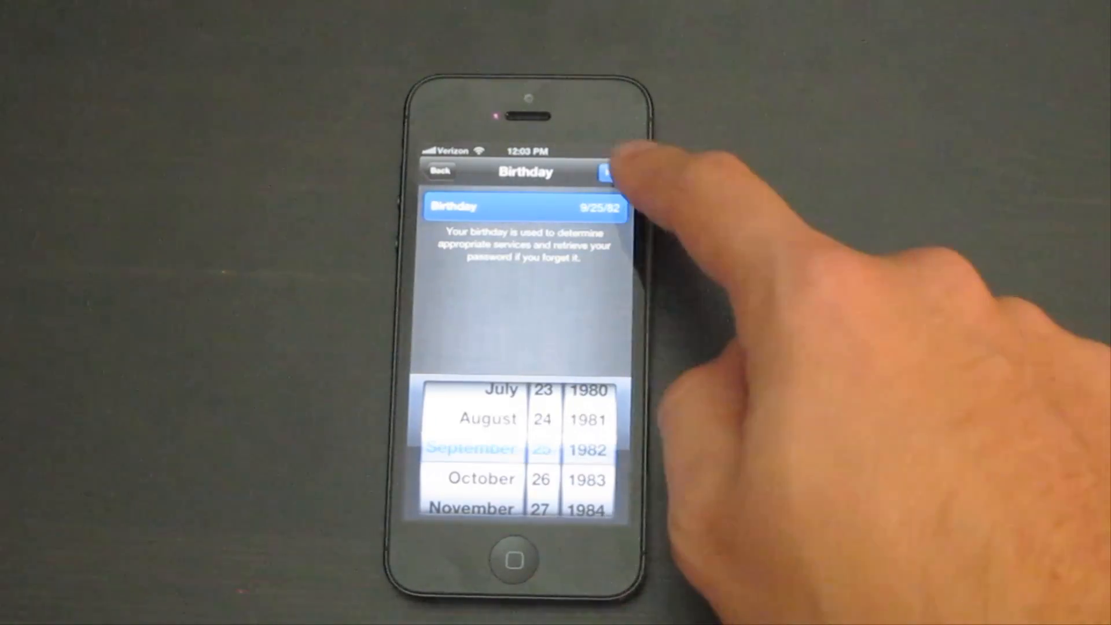
click(611, 171)
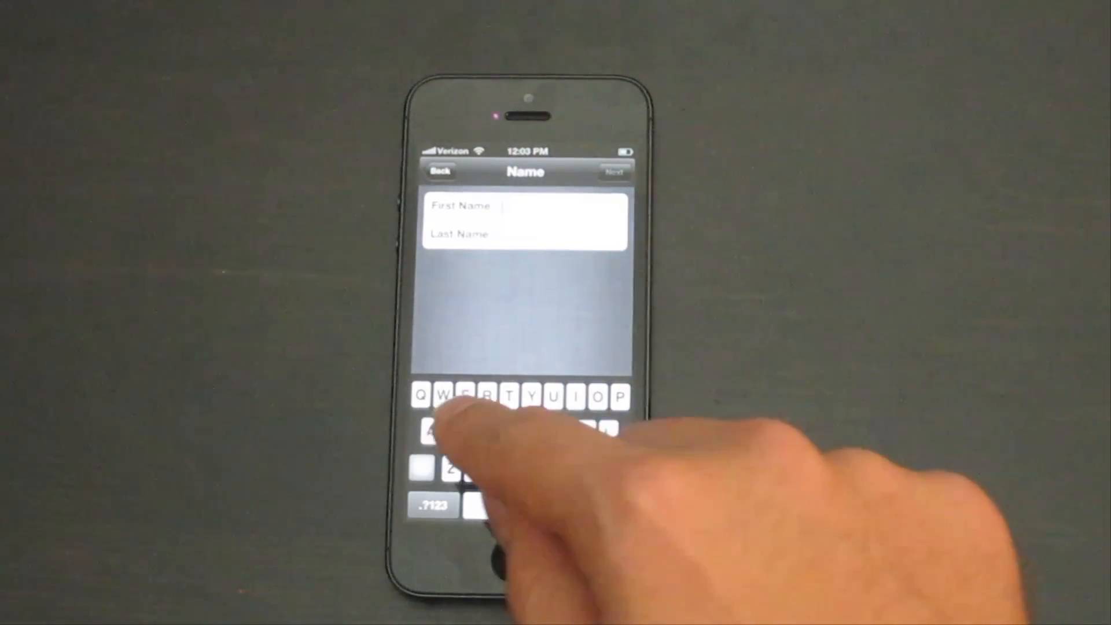
click(599, 397)
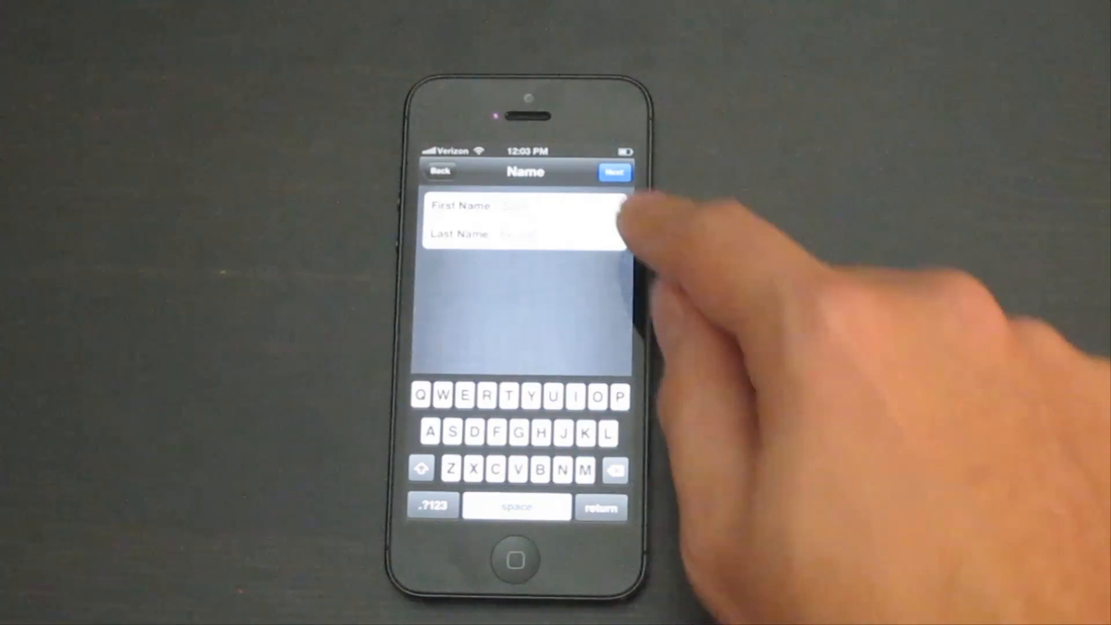
click(614, 173)
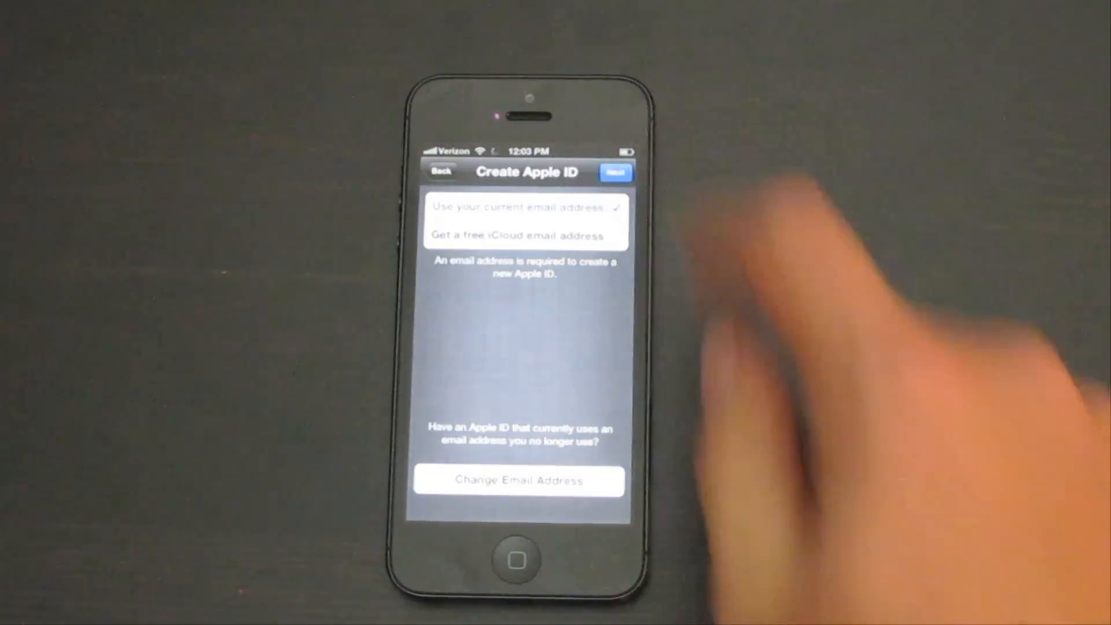
- Use the current email address for the Apple ID and set a matching verified password
click(526, 207)
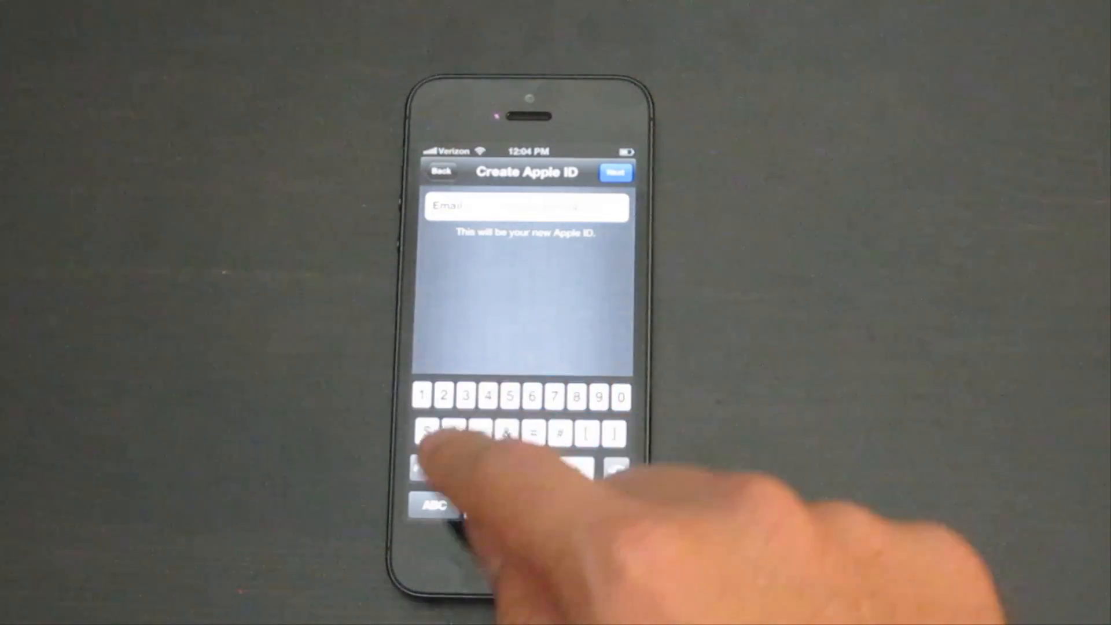
click(437, 506)
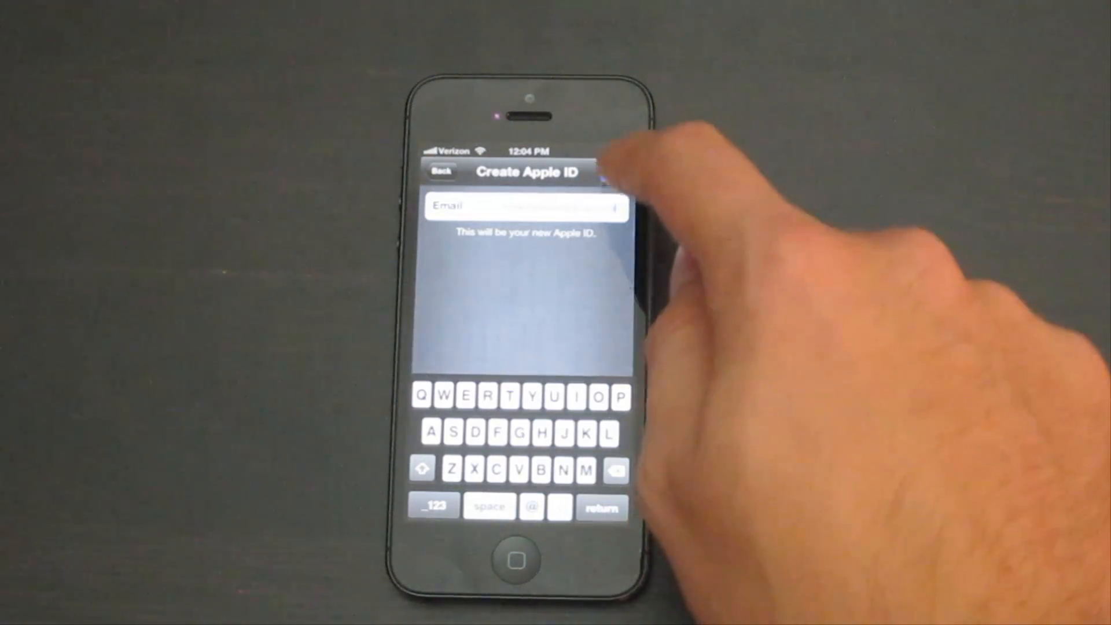
click(616, 172)
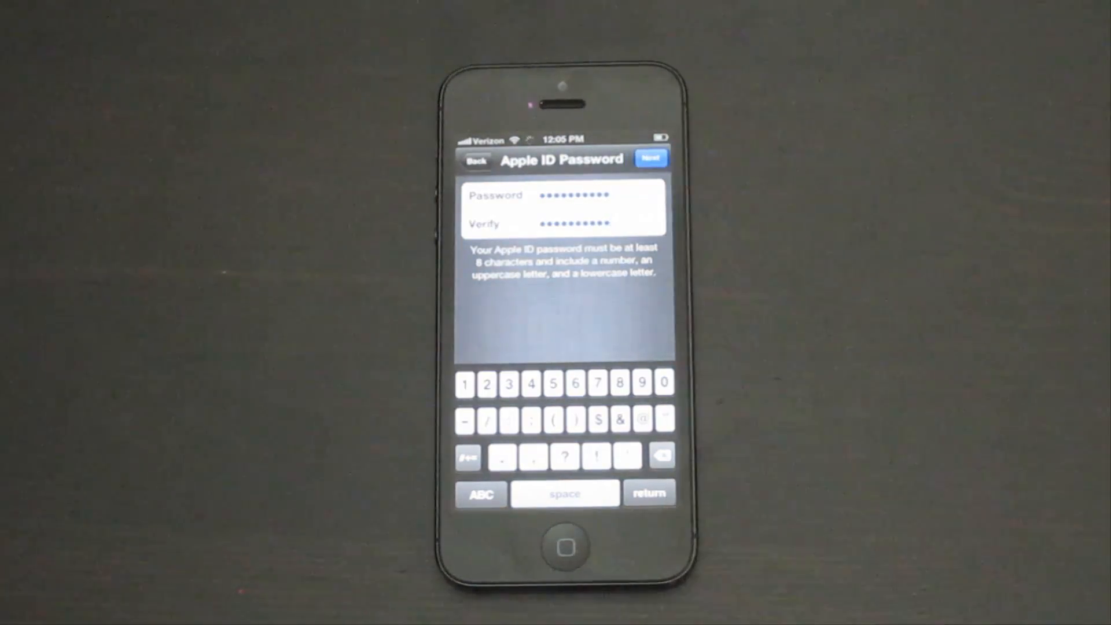
click(651, 158)
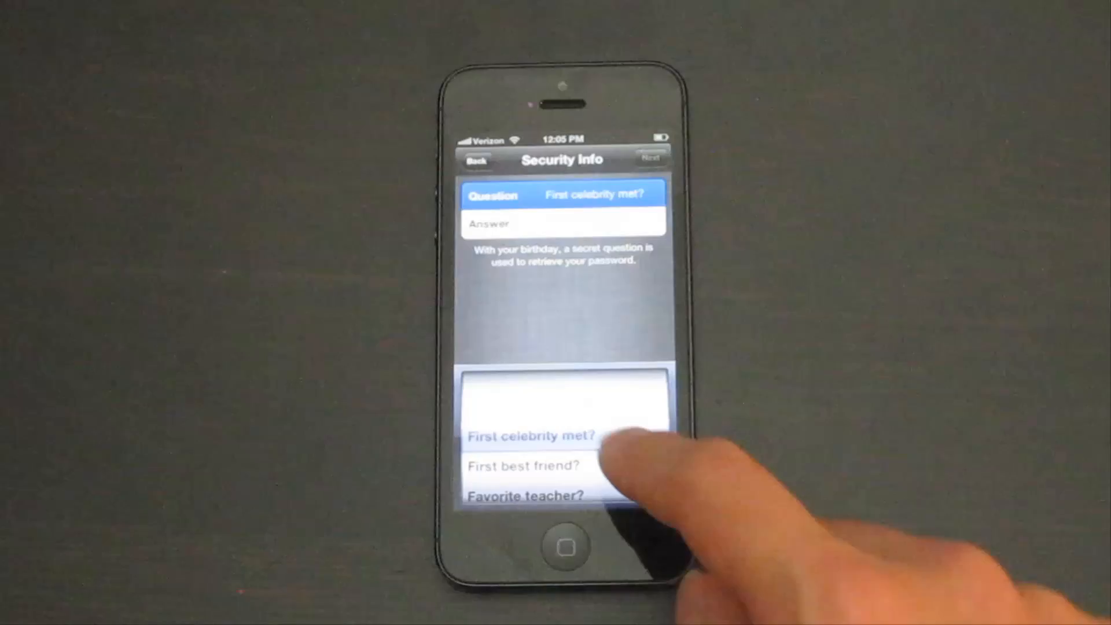
- Choose a security question with an answer, then agree to the Terms and Conditions
scroll(down, 3)
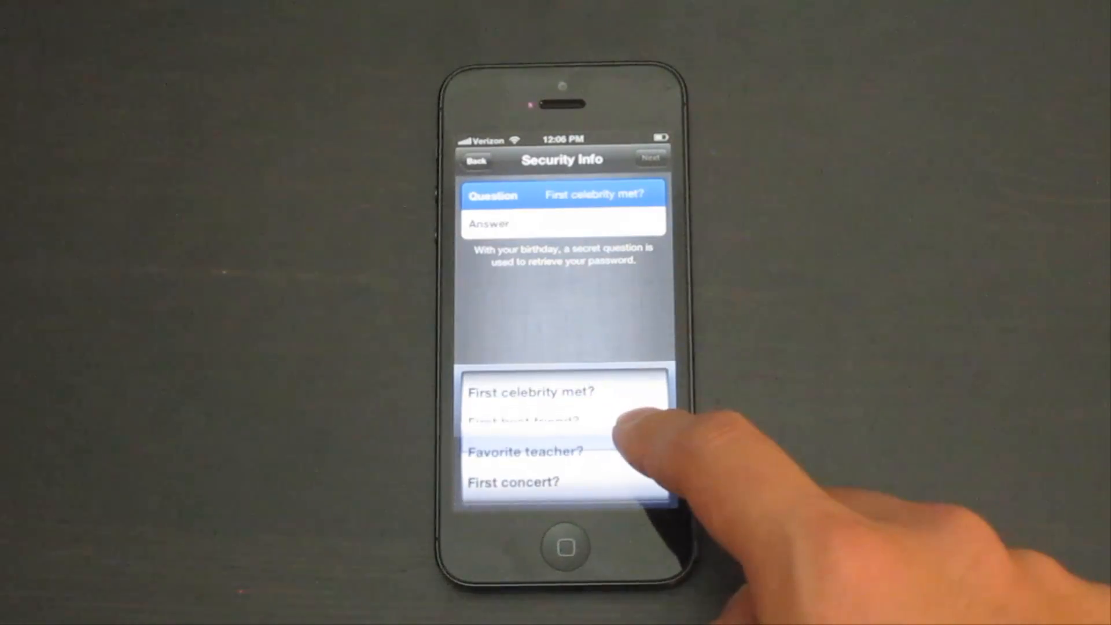
click(526, 423)
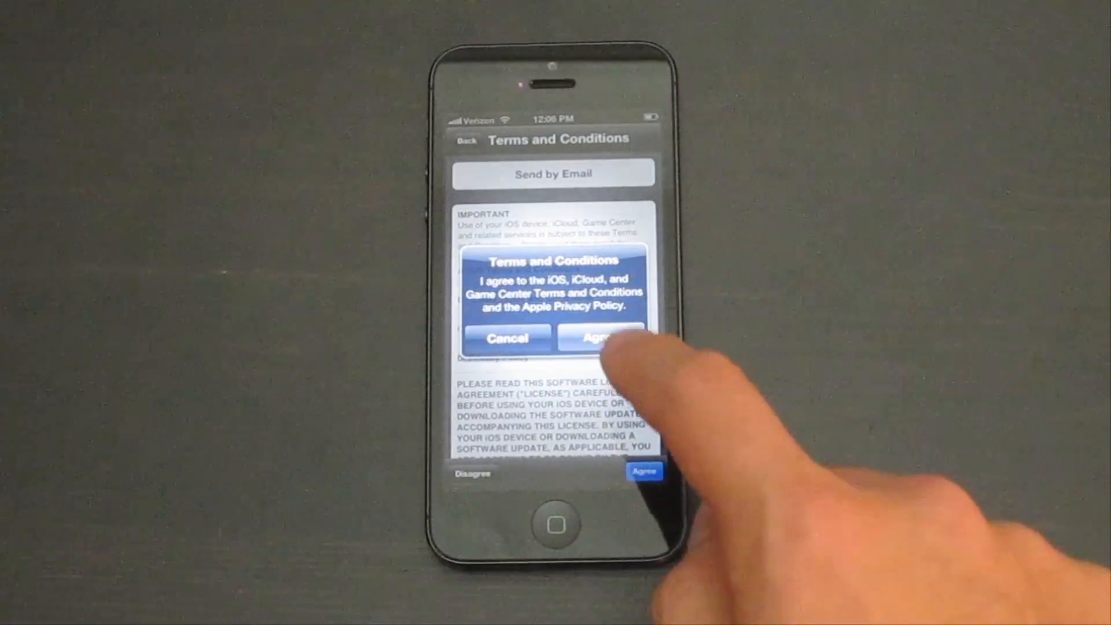
click(601, 337)
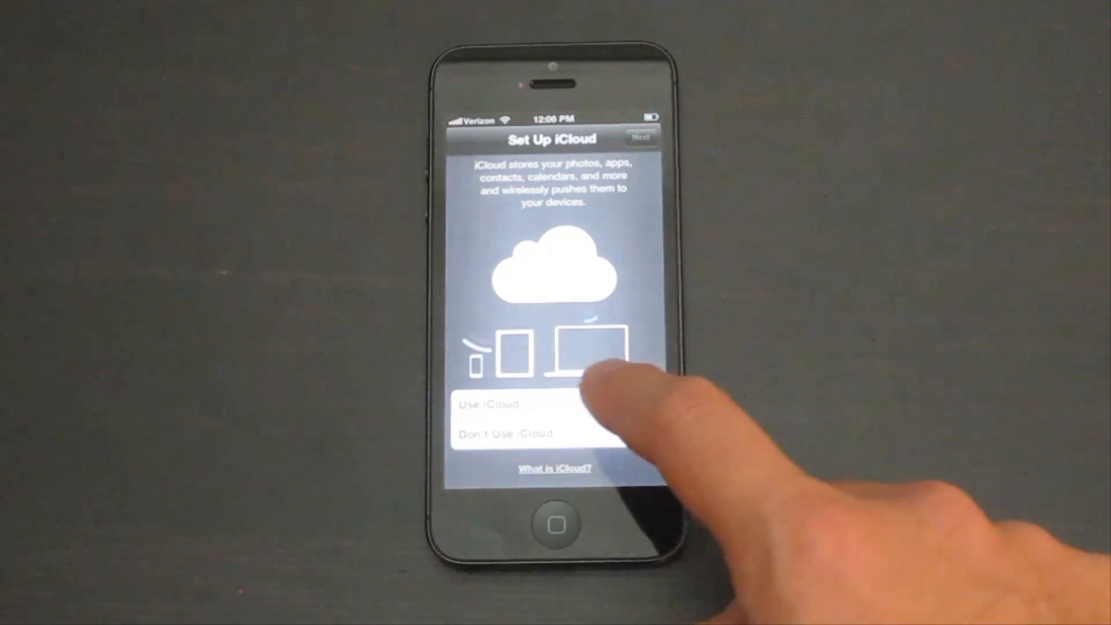
- Use iCloud with Back Up to iCloud selected and continue to the Siri screen
click(492, 405)
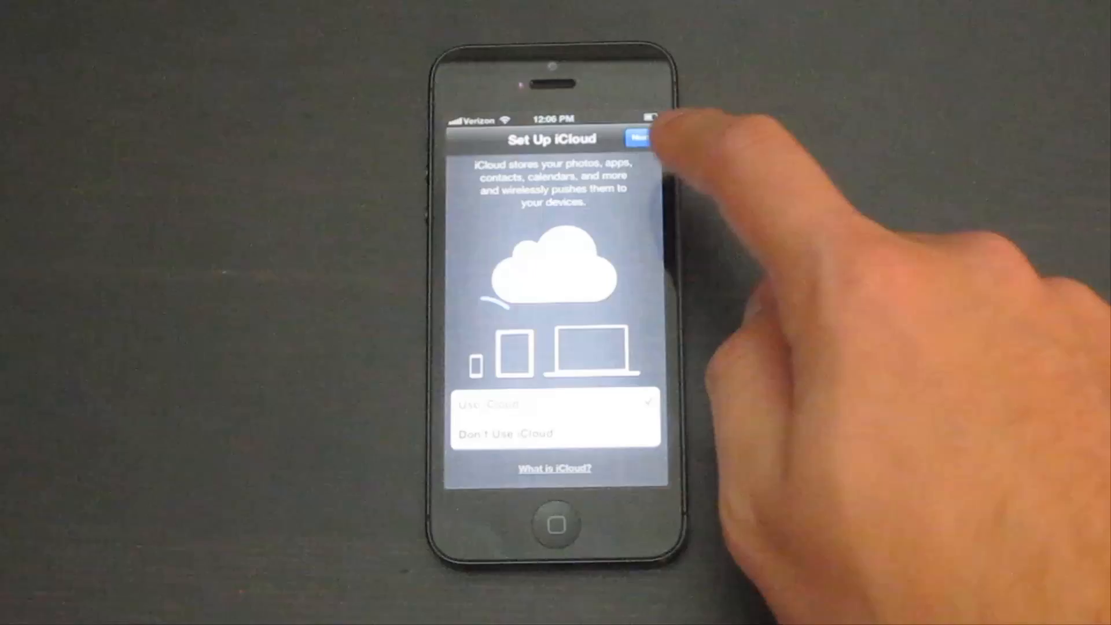
click(641, 138)
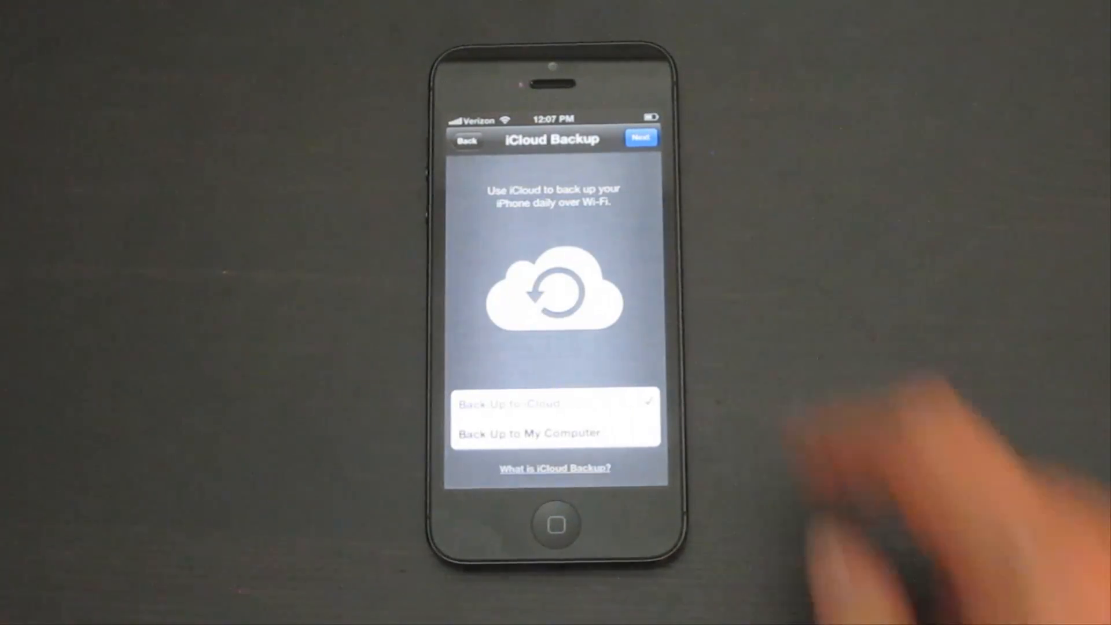
click(640, 137)
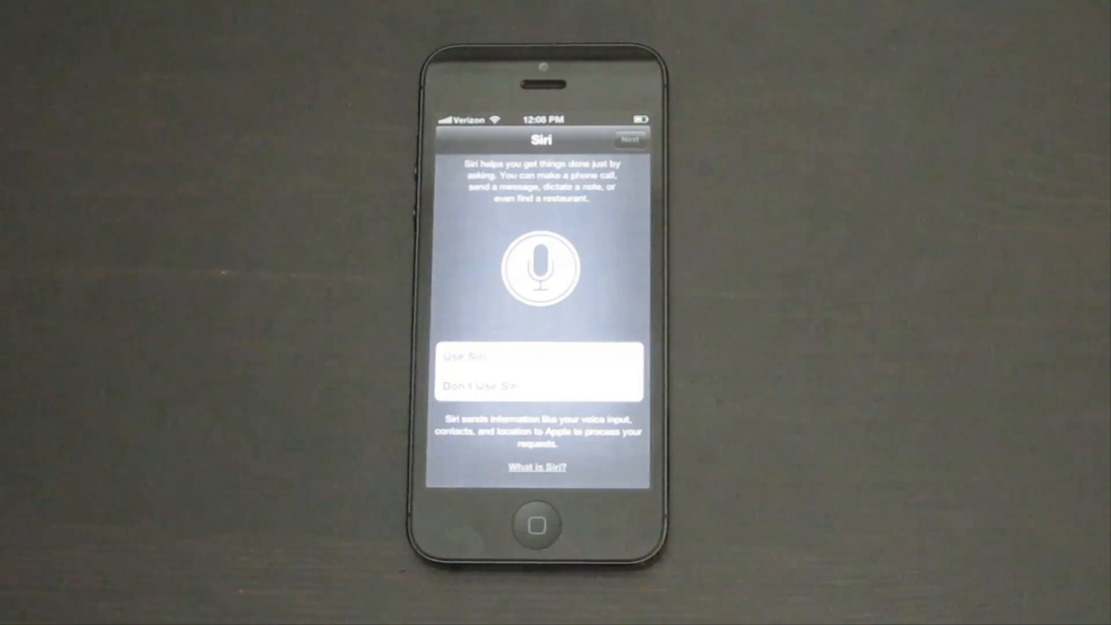
- Use Siri and start using the iPhone, landing on the home screen
click(536, 355)
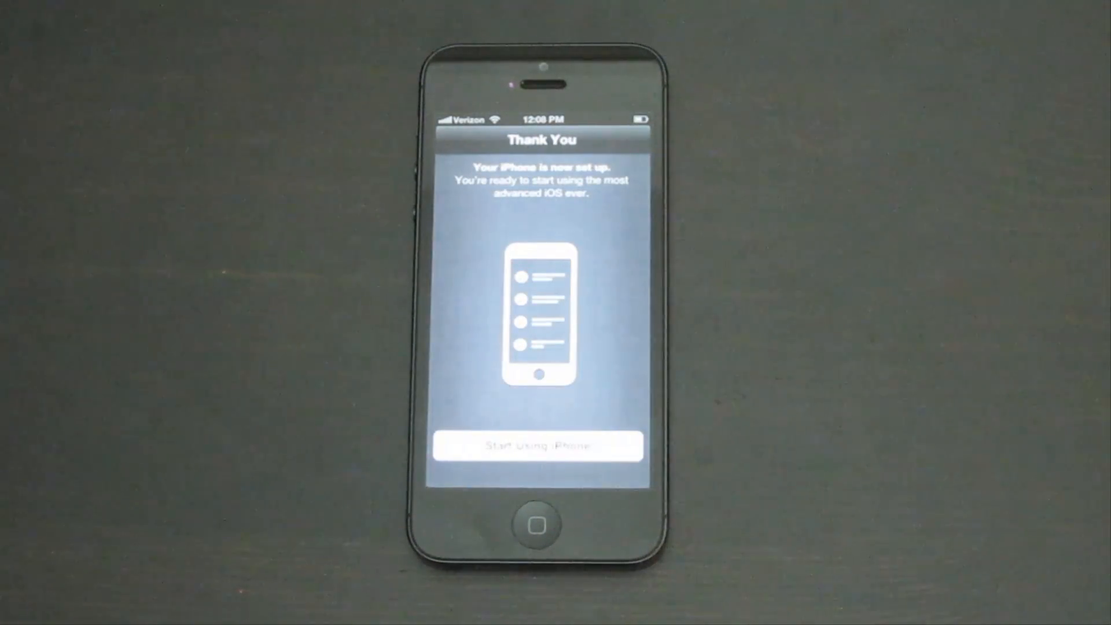
click(537, 447)
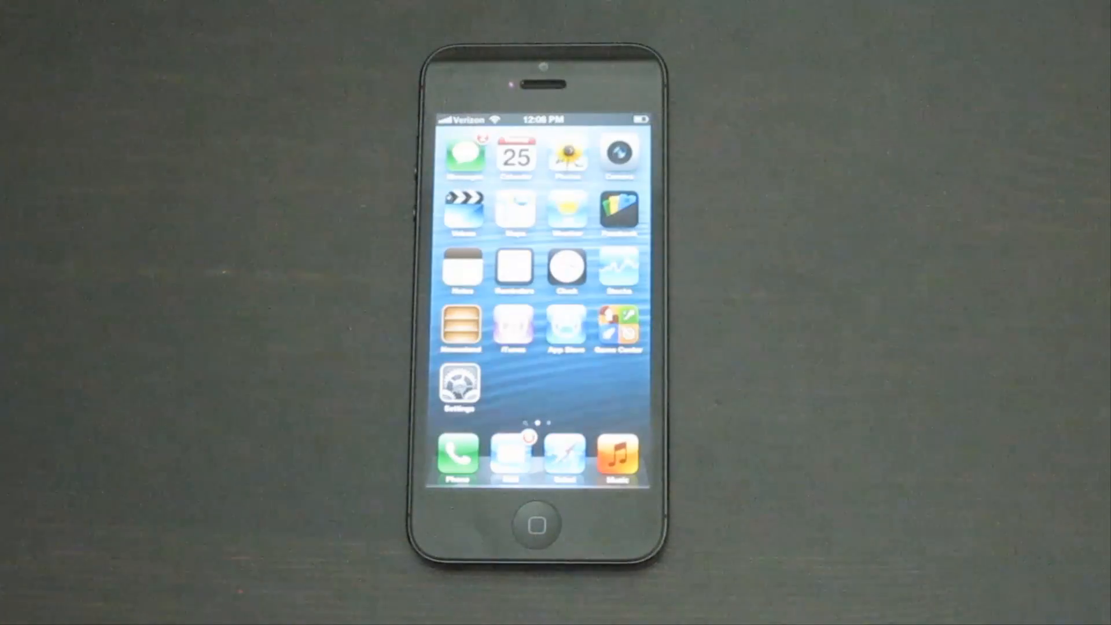